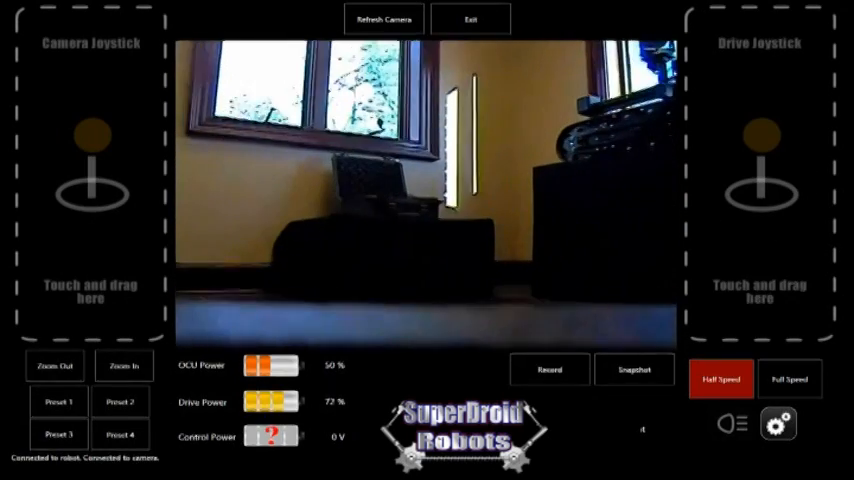
Turn the robot with the drive joystick until the small robot by the draped table is in view
left_click(124, 434)
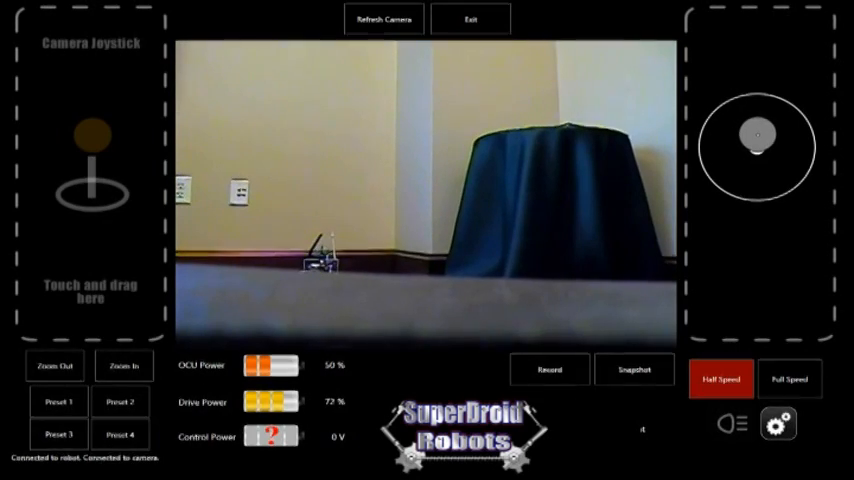
Drive toward the small robot by the wall outlets and zoom the camera in on it
left_click(58, 400)
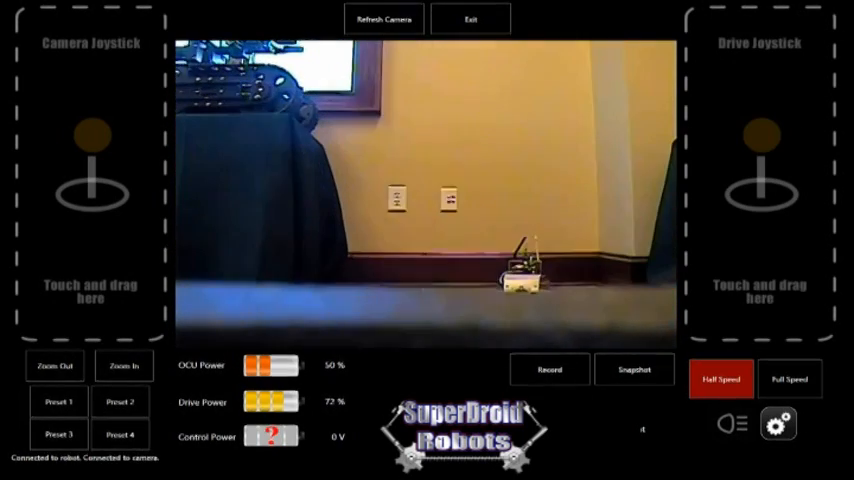
left_click(122, 364)
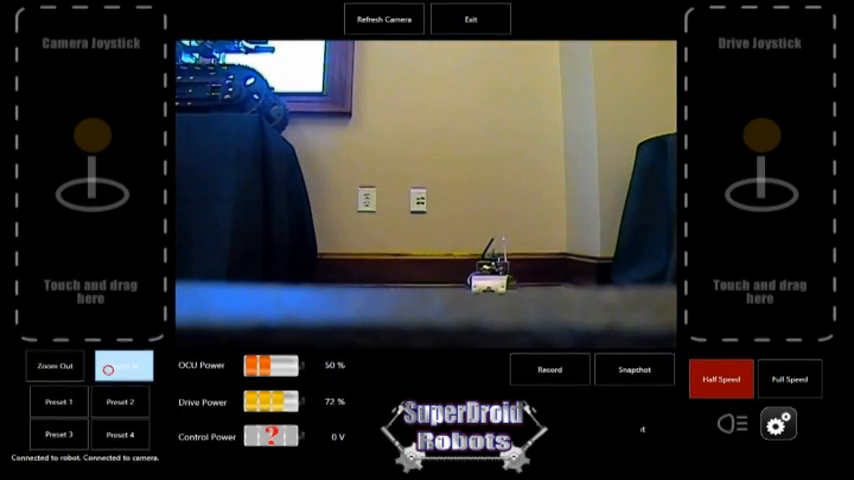